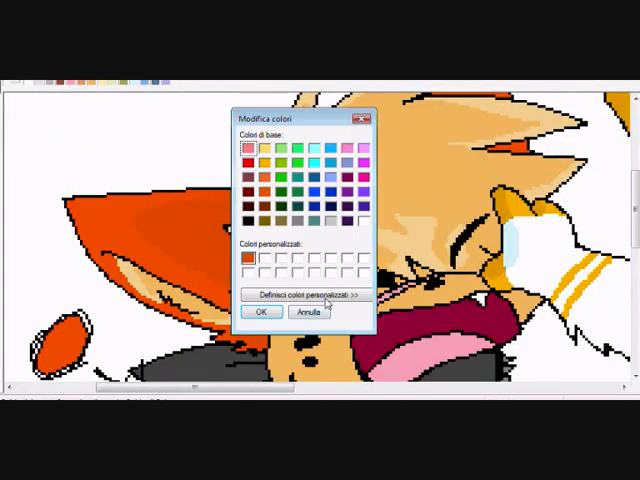
Cancel the Edit Colors dialog to return to the colored fox drawing
left_click(262, 312)
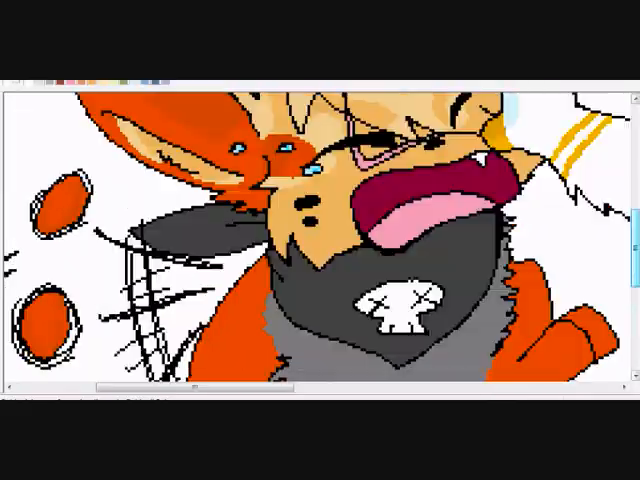